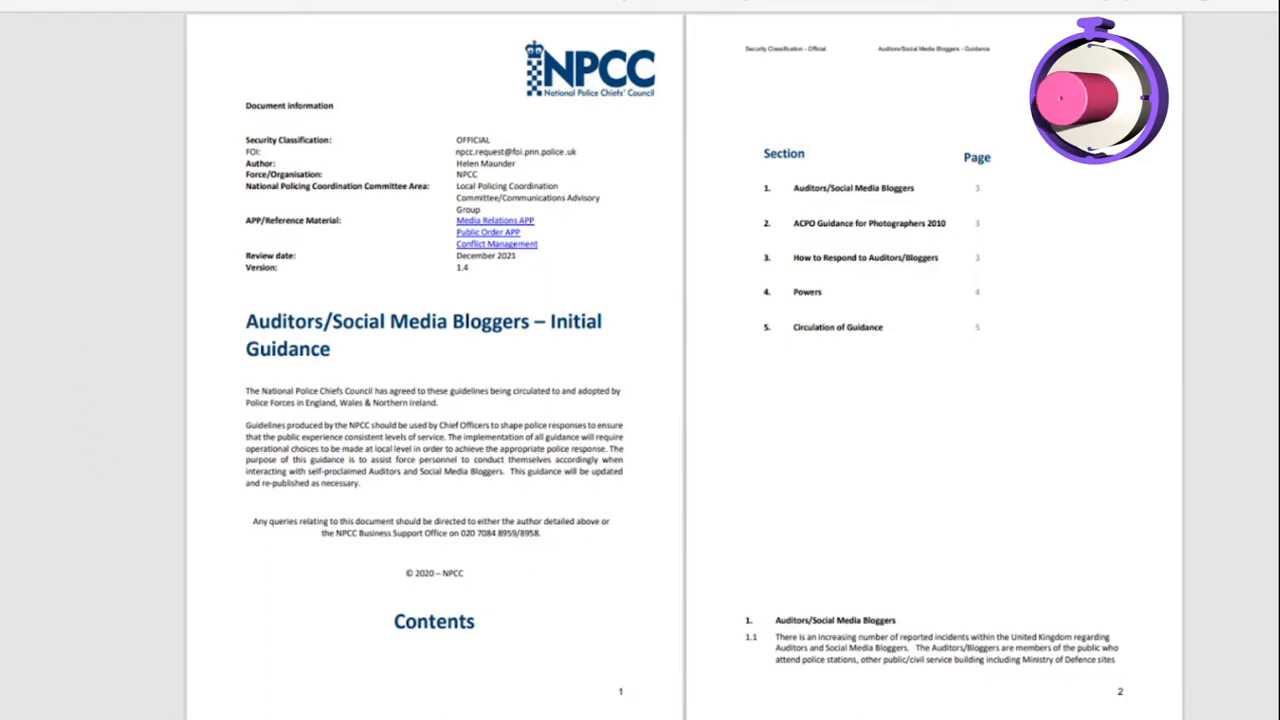
Scroll the guidance PDF to bring the page-1 title line into view
{"action": "scroll", "scroll_direction": "down", "scroll_amount": 3}
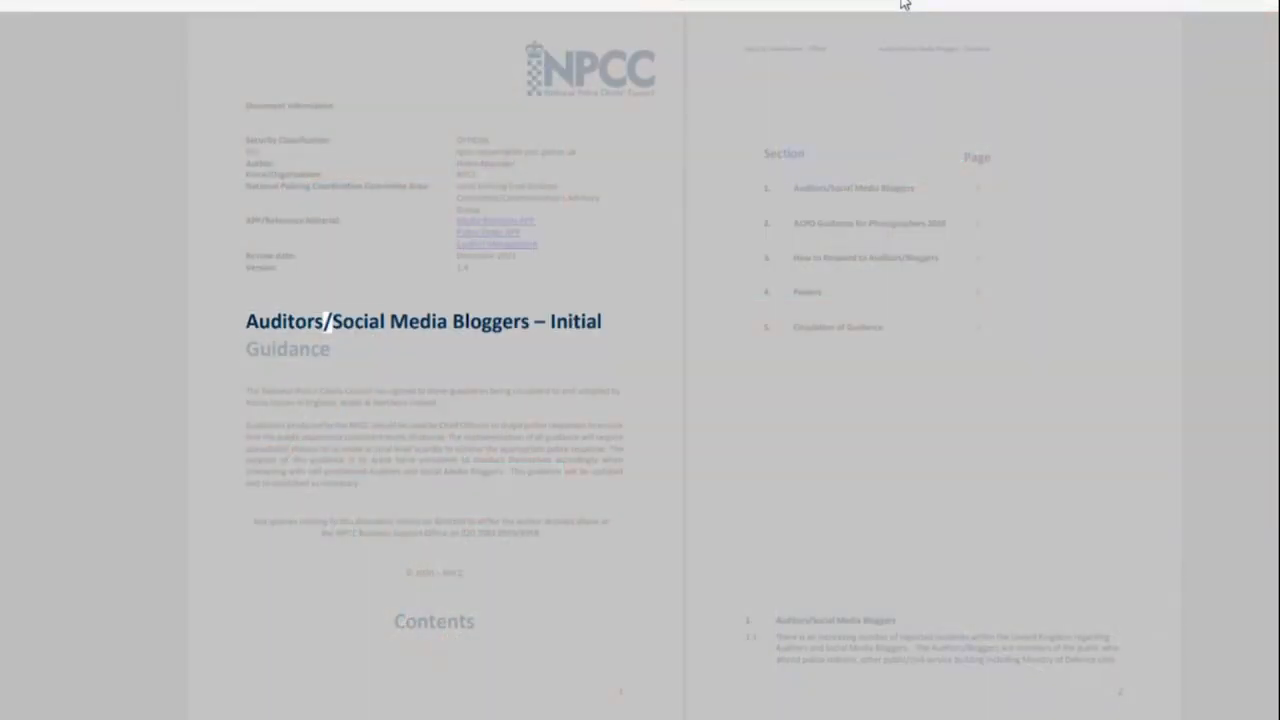
Spotlight the NPCC Business Support Office contact line at the bottom of page 1
{"action": "double_click", "coordinate": [572, 320]}
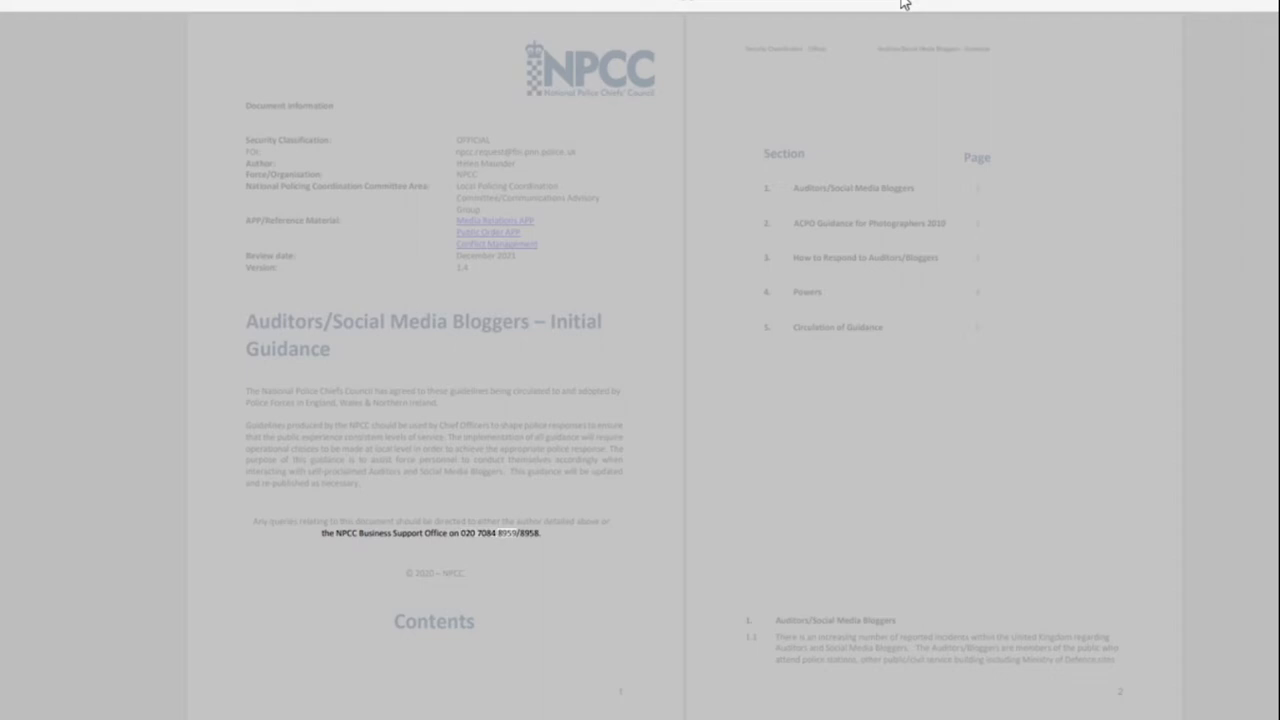
Highlight the passage on Auditors citing security concerns about filming staff and premises
{"action": "double_click", "coordinate": [520, 532]}
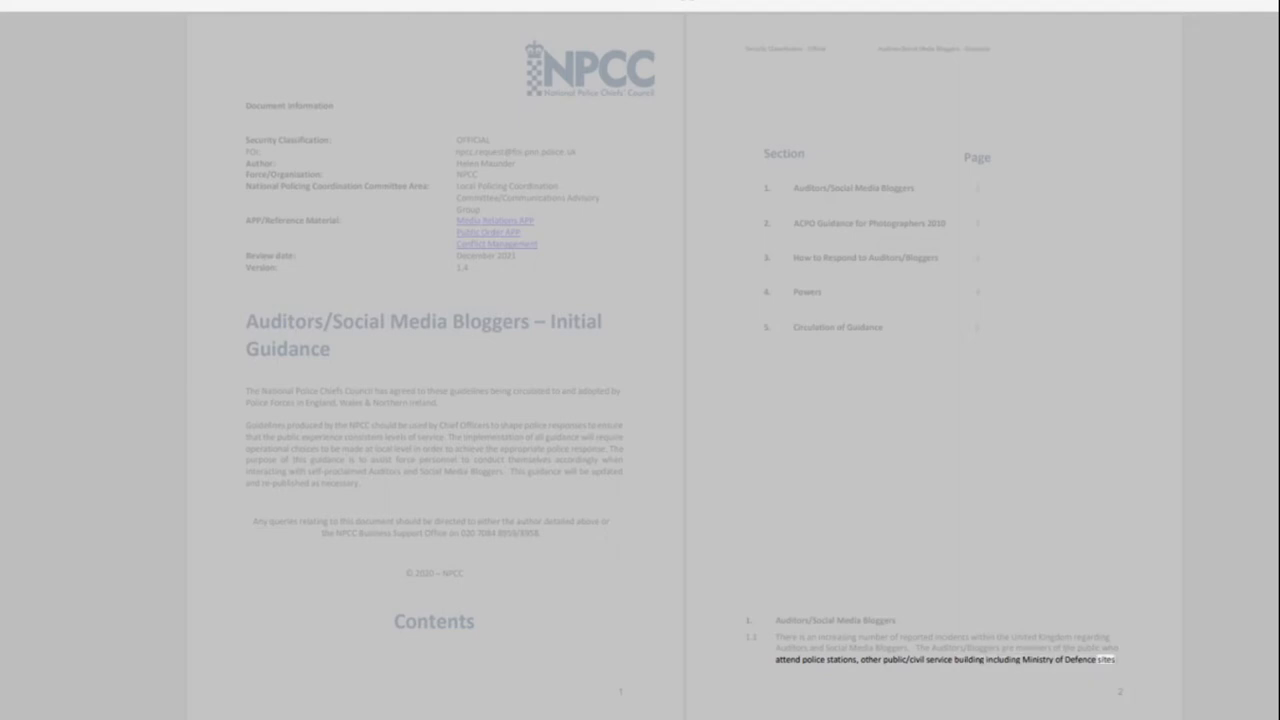
{"action": "scroll", "scroll_direction": "down", "scroll_amount": 3}
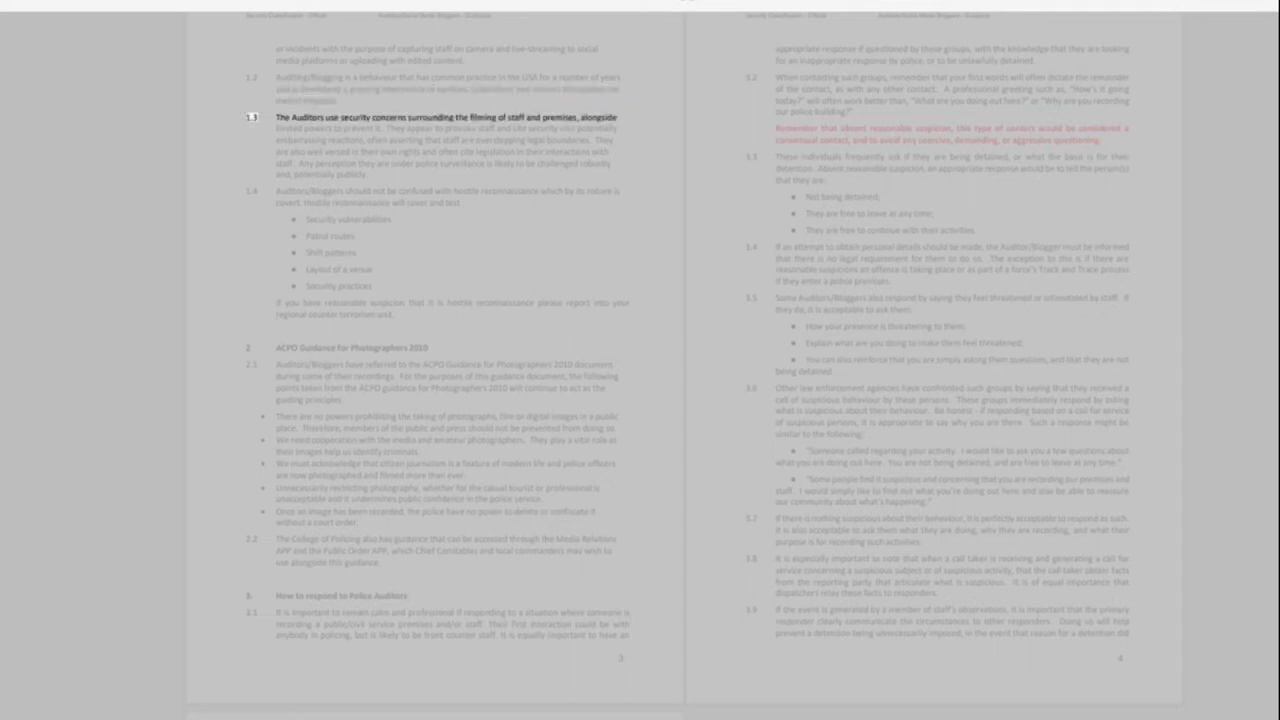
{"action": "double_click", "coordinate": [380, 116]}
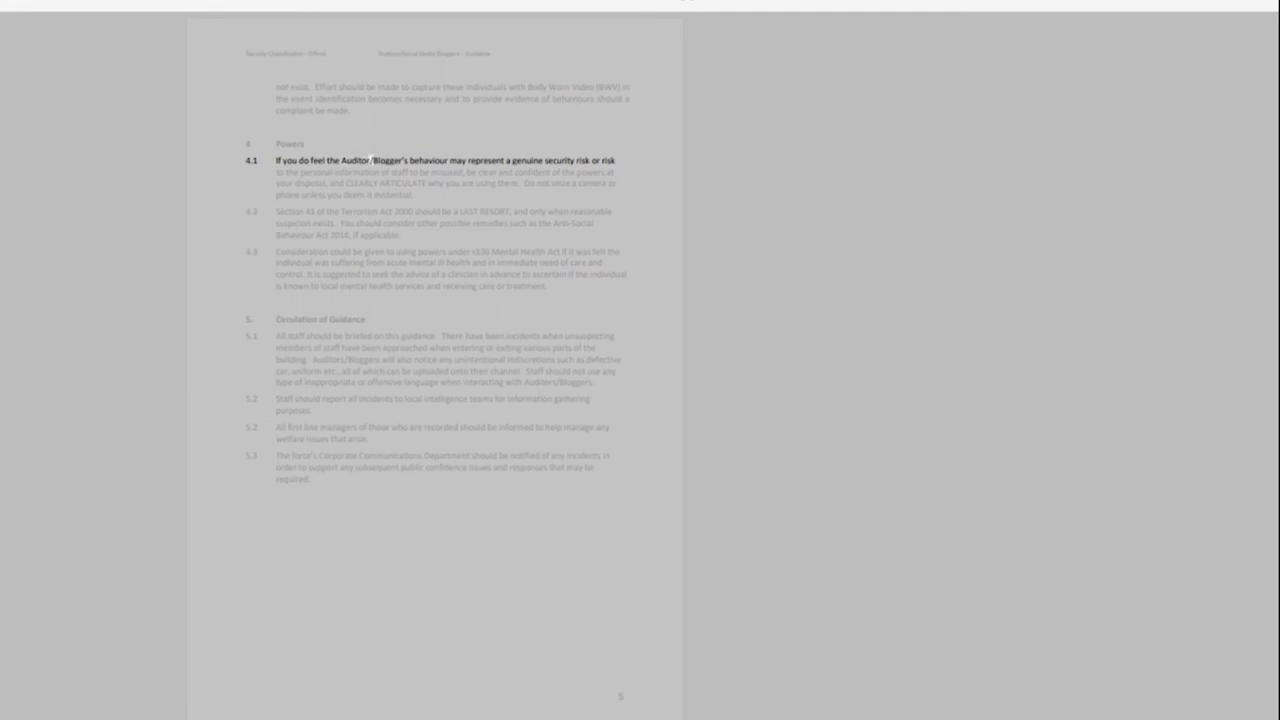
{"action": "left_click", "coordinate": [508, 160]}
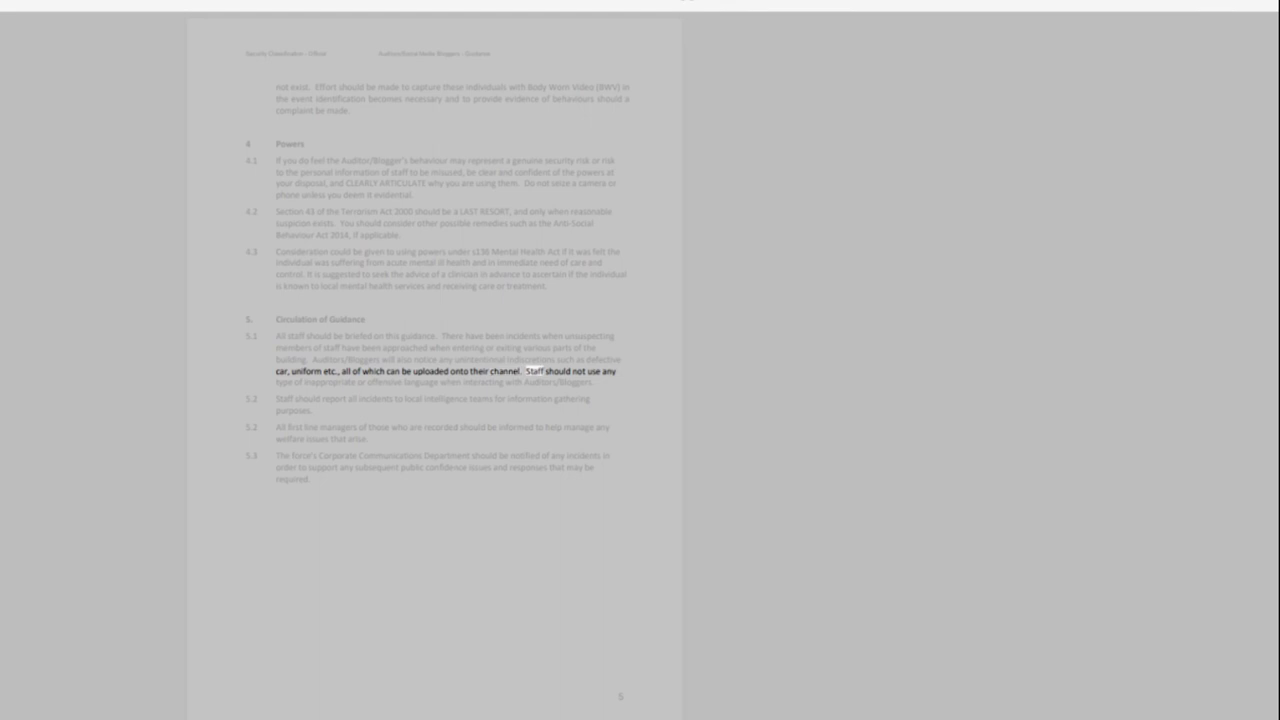
Highlight the last line of paragraph 5.1 on avoiding offensive language with Auditors/Bloggers
{"action": "double_click", "coordinate": [318, 382]}
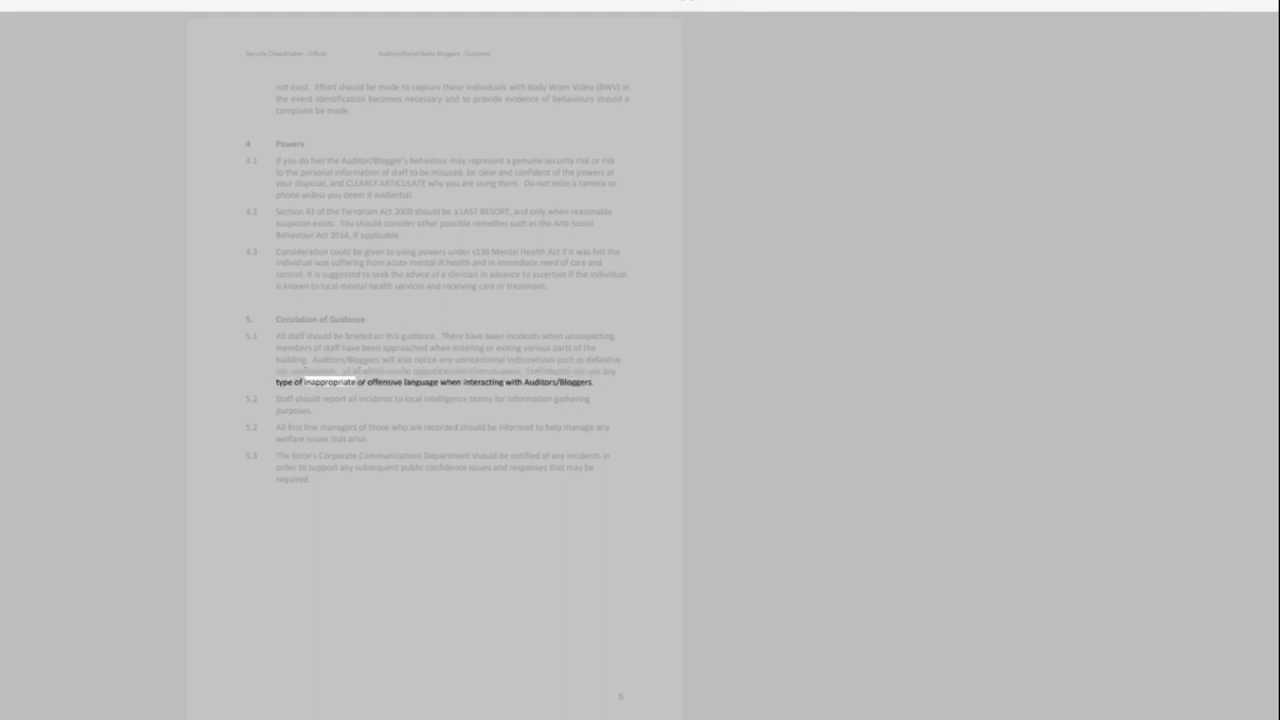